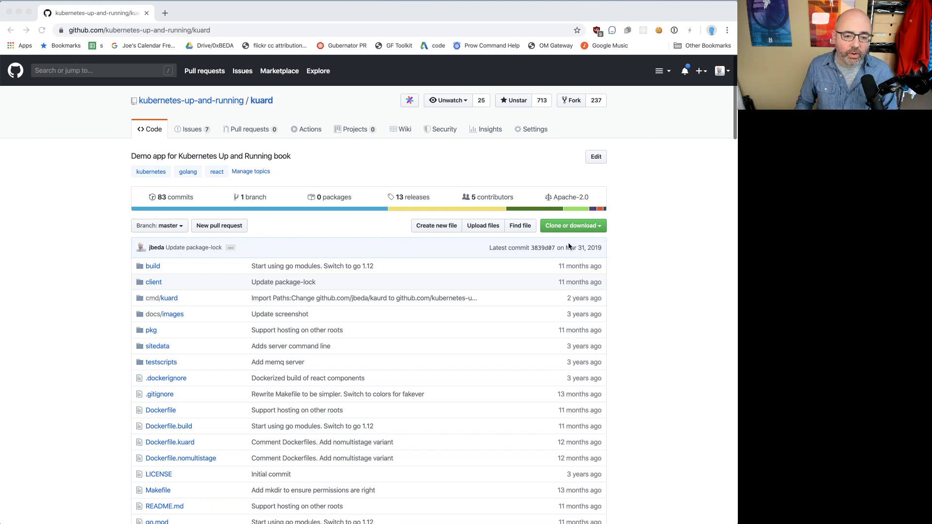
# Reveal the kuard repository's HTTPS clone URL via 'Clone or download'.
pyautogui.click(570, 225)
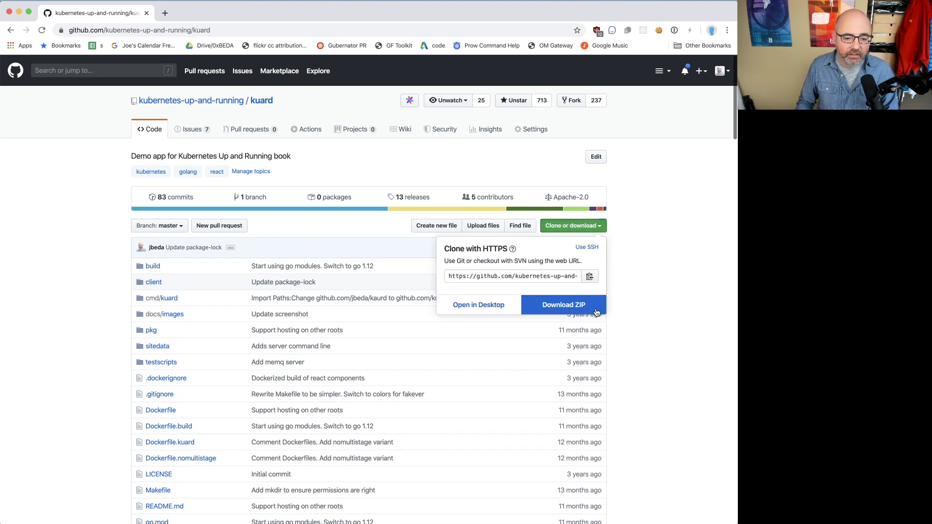
pyautogui.moveTo(675, 285)
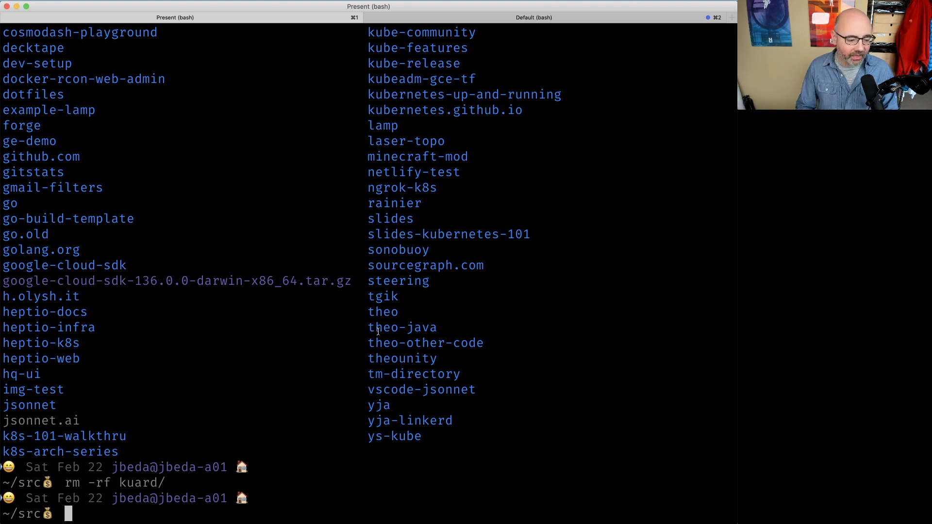
# Clone kuard from GitHub into ~/src, cd into it, and check the Docker version.
pyautogui.write('git clone https://github.com/kubernetes-up-and-running/kuard.git')
pyautogui.write('cd')
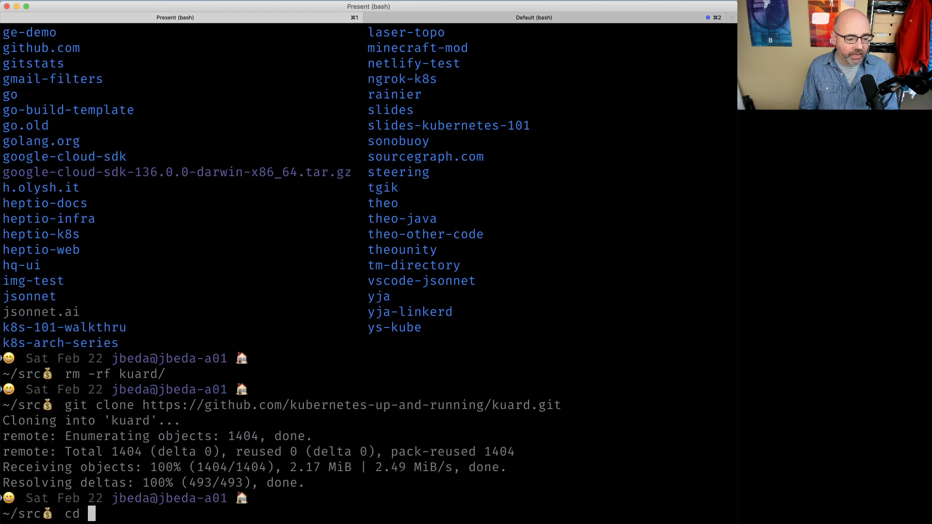
pyautogui.write('kuard')
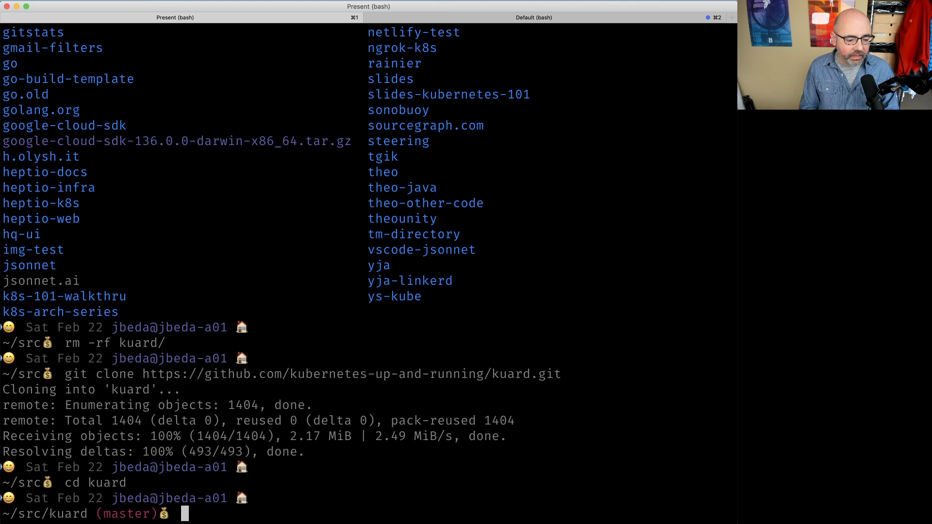
pyautogui.write('docker -v')
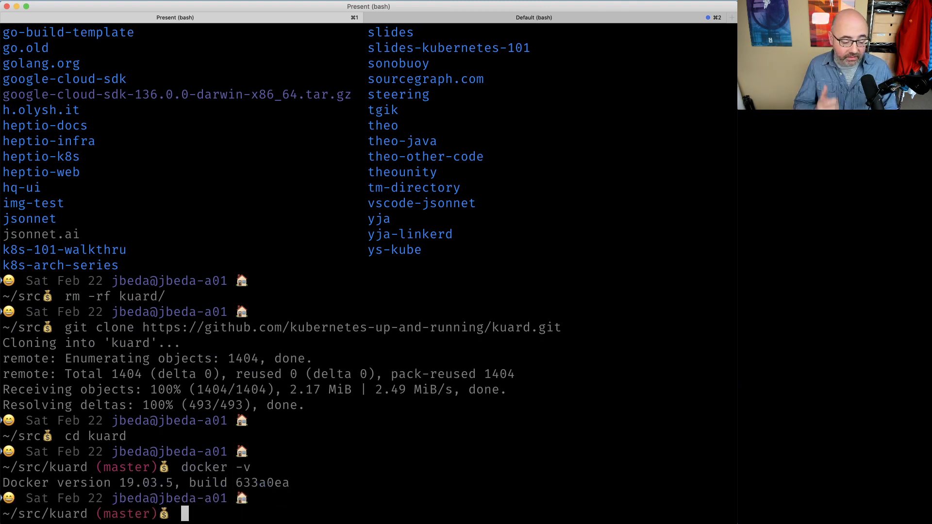
pyautogui.write('docker build -t')
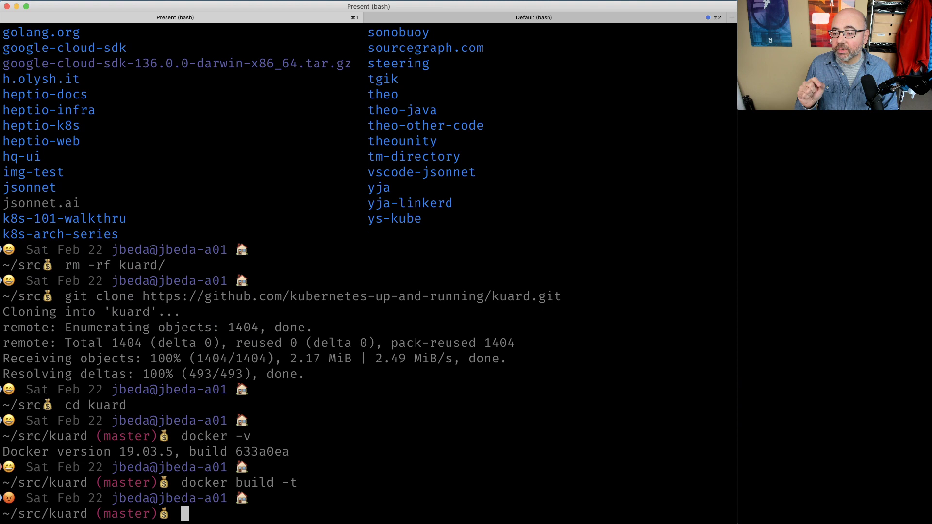
# Run docker system prune -a and confirm with y to delete all unused Docker data.
pyautogui.write('docker cl')
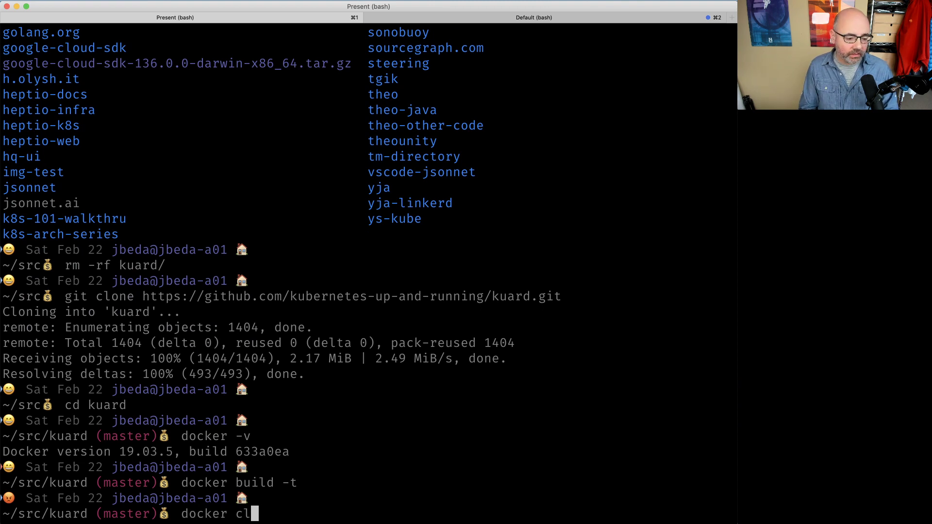
pyautogui.press('backspace')
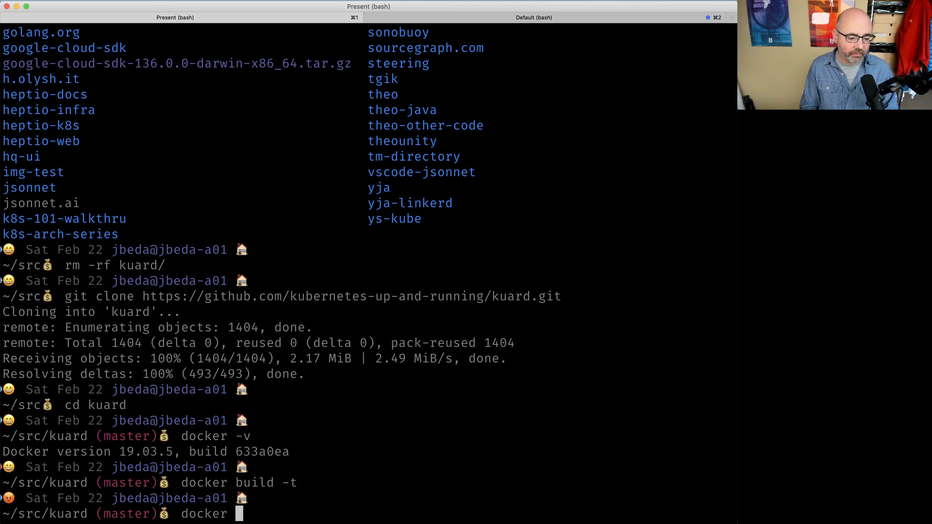
pyautogui.write('systemp')
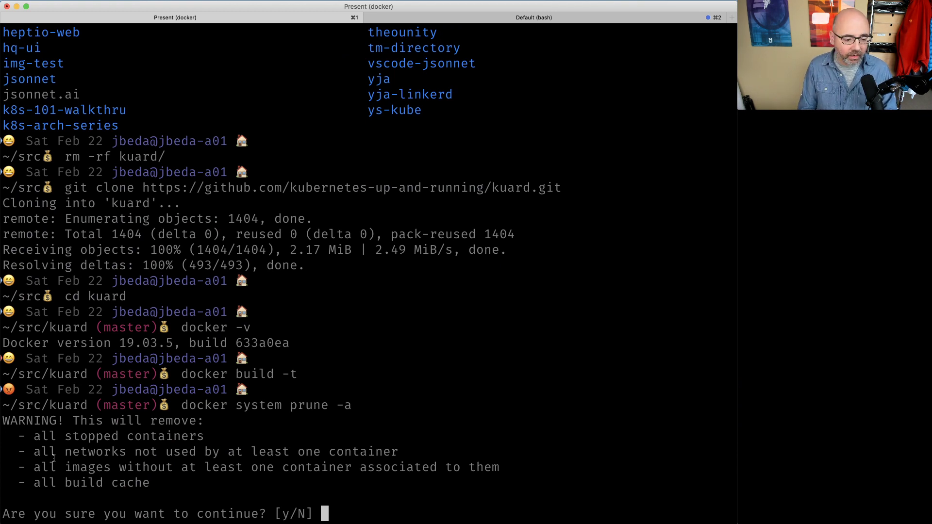
pyautogui.write('y')
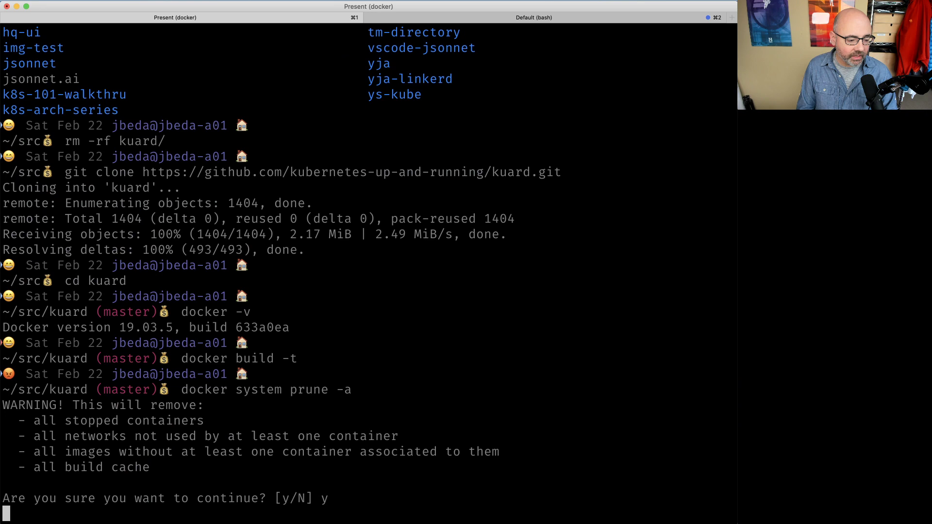
pyautogui.press('Return')
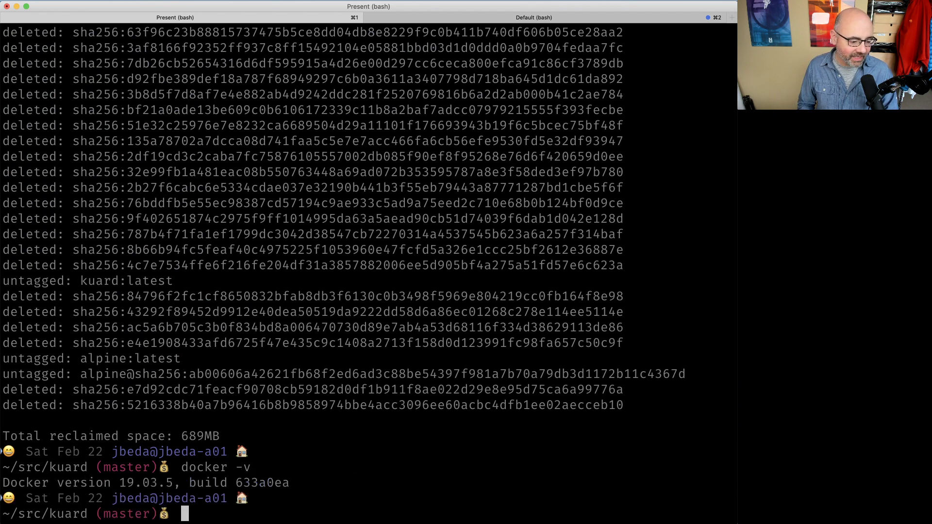
# Run docker build -t kuard . to start building the kuard image.
pyautogui.write('docker')
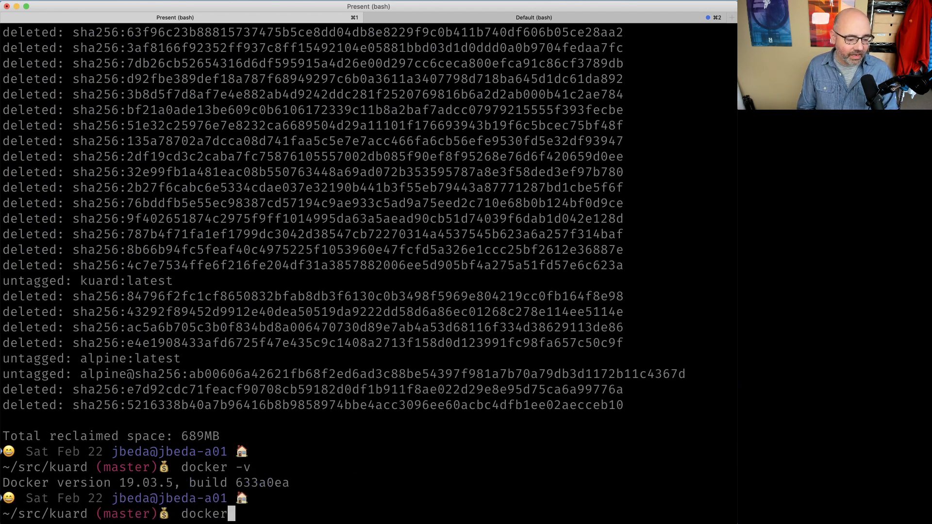
pyautogui.write('build -t')
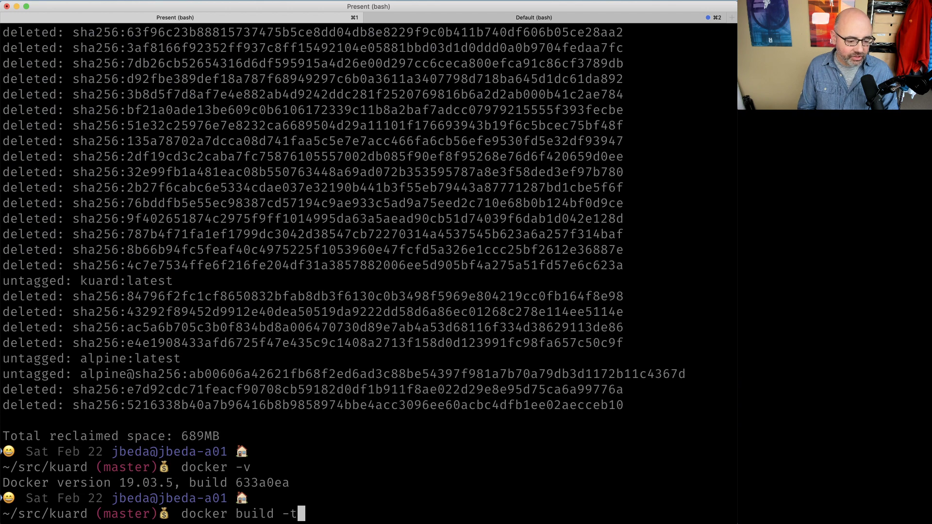
pyautogui.write('kuard .')
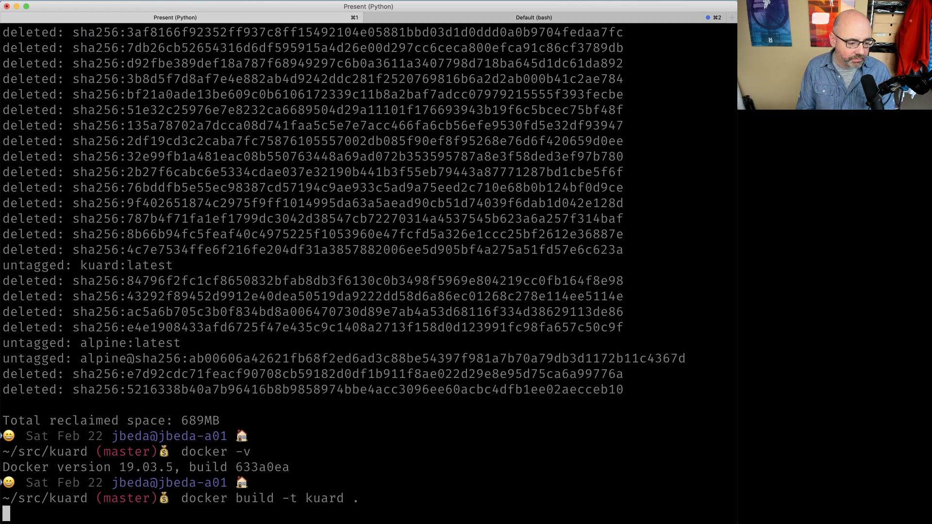
pyautogui.press('Return')
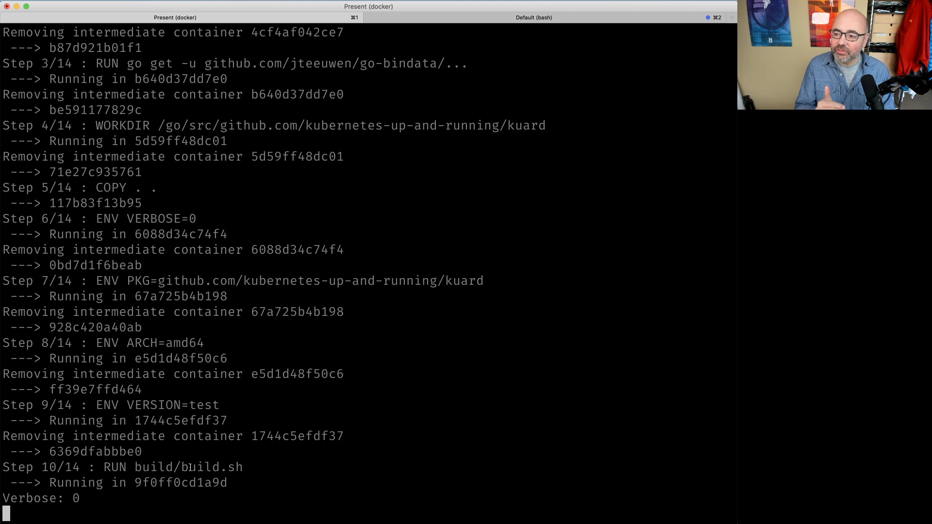
# Scroll the terminal to follow the webpack bundling and Go dependency download output.
pyautogui.scroll(-3)
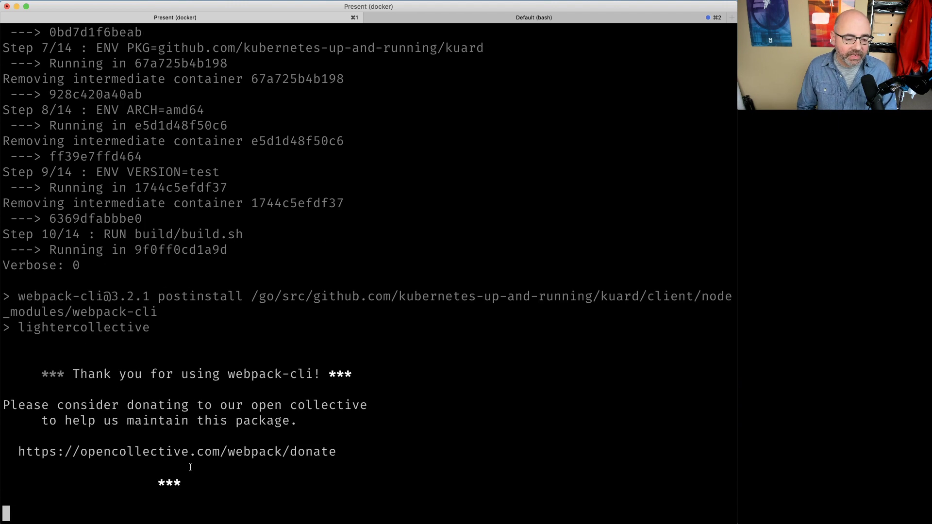
pyautogui.scroll(-3)
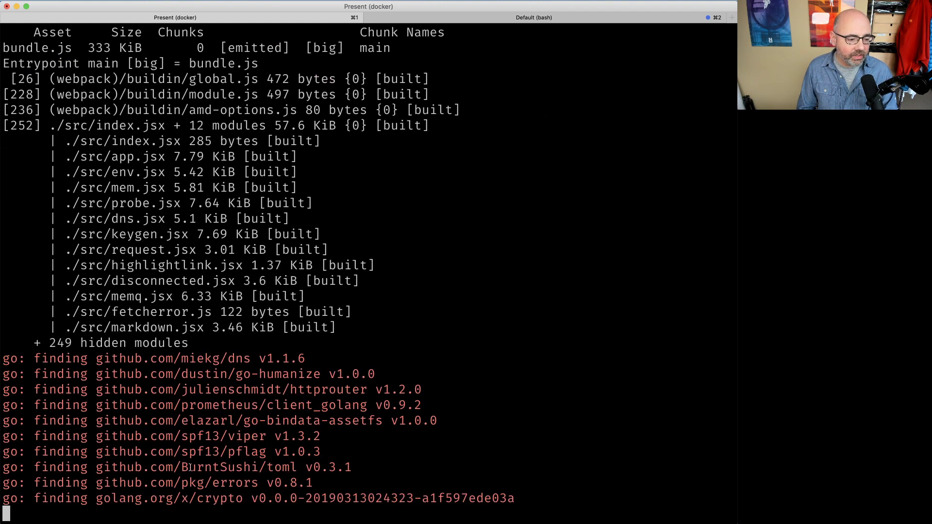
pyautogui.scroll(-3)
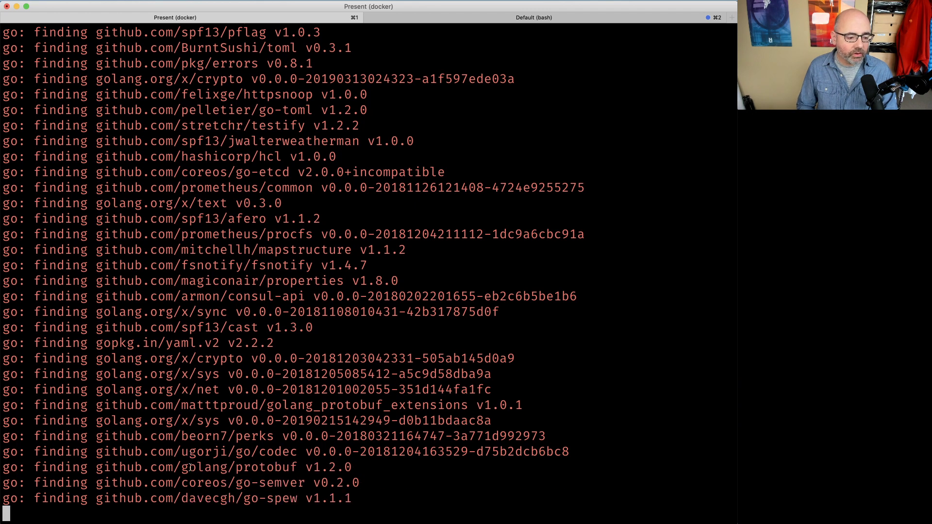
pyautogui.scroll(-3)
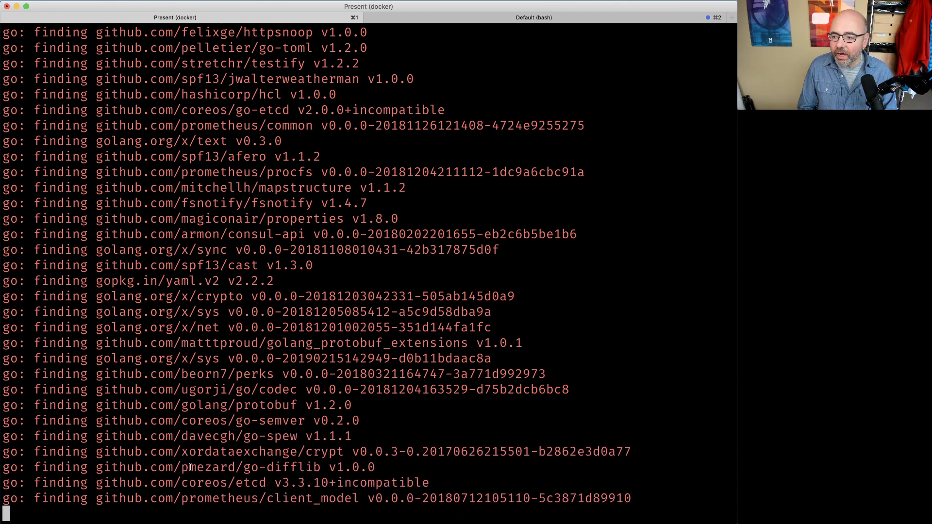
pyautogui.scroll(-3)
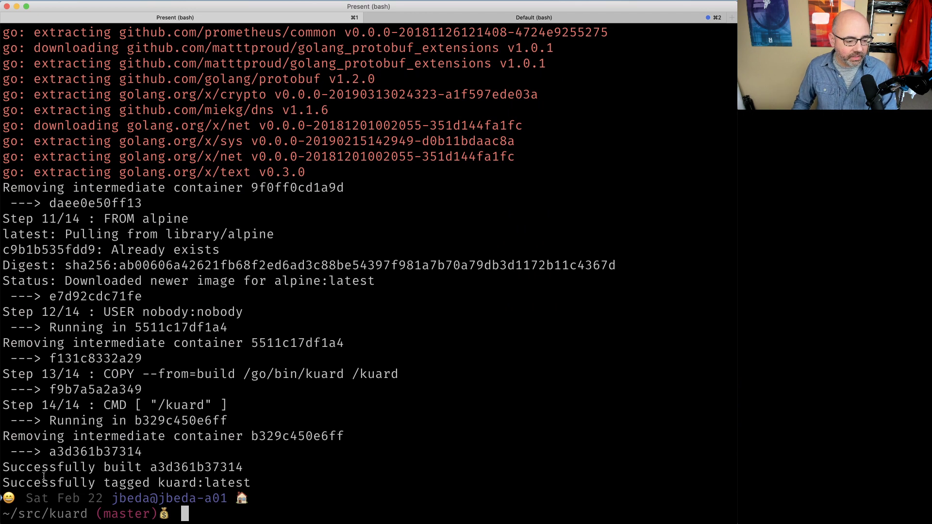
# Highlight the 'Successfully built' and 'Successfully tagged kuard:latest' lines.
pyautogui.moveTo(6, 466); pyautogui.dragTo(249, 483)
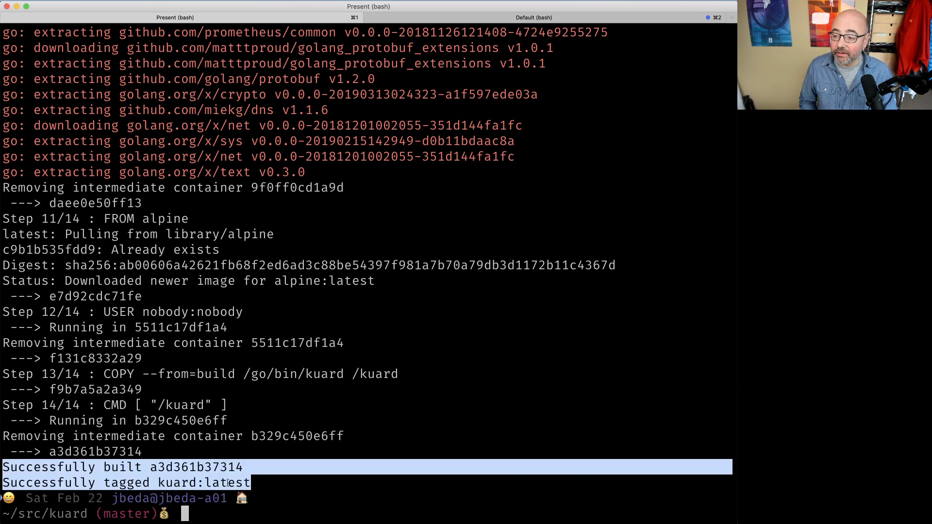